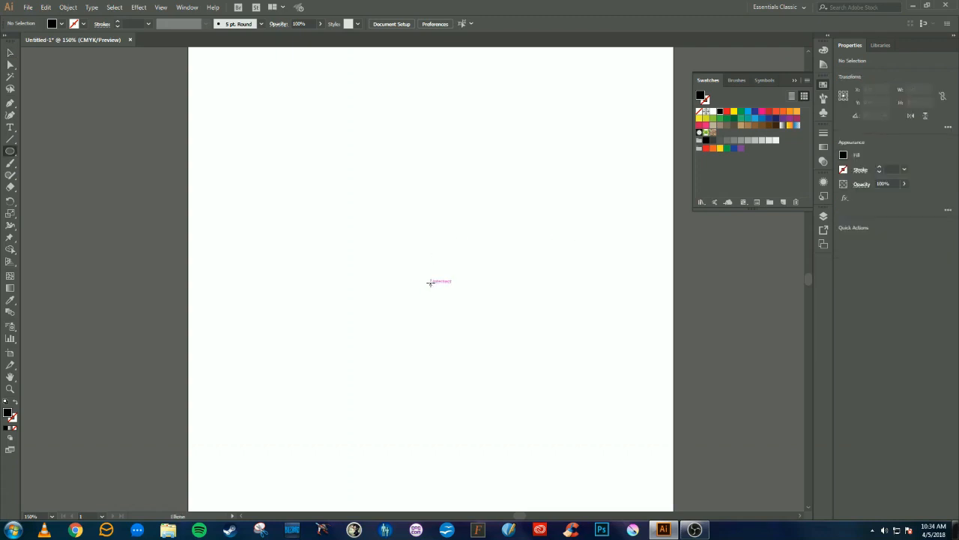
Draw an orange circle in the middle of the artboard for the ball.
{"action": "left_click_drag", "start_coordinate": [282, 135], "coordinate": [579, 432]}
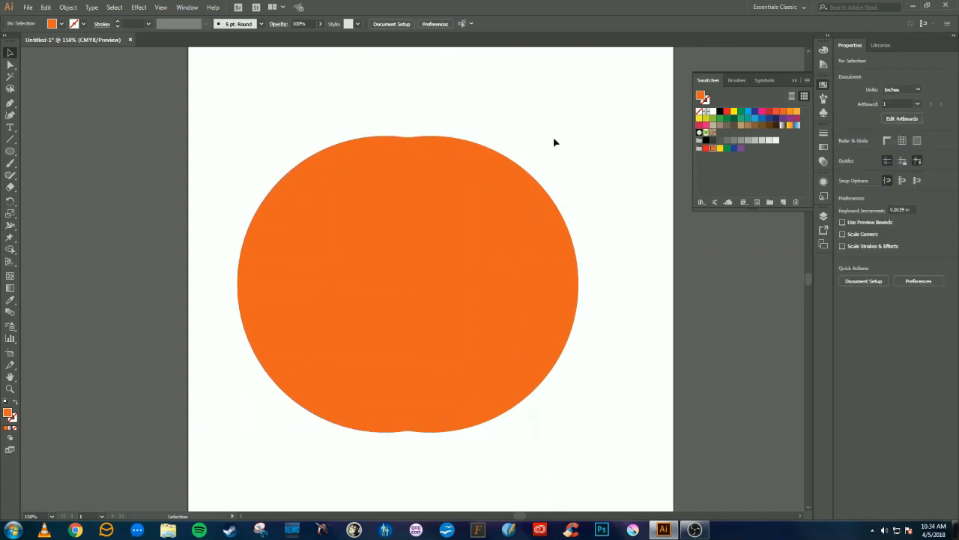
Recolour the right-hand circle to a darker orange shadow shade.
{"action": "left_click", "coordinate": [430, 283]}
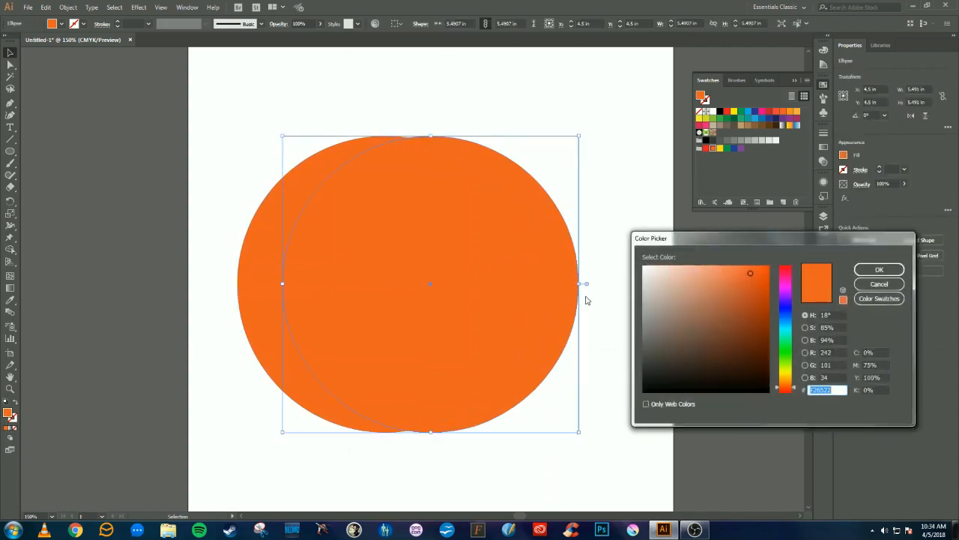
{"action": "left_click", "coordinate": [751, 291]}
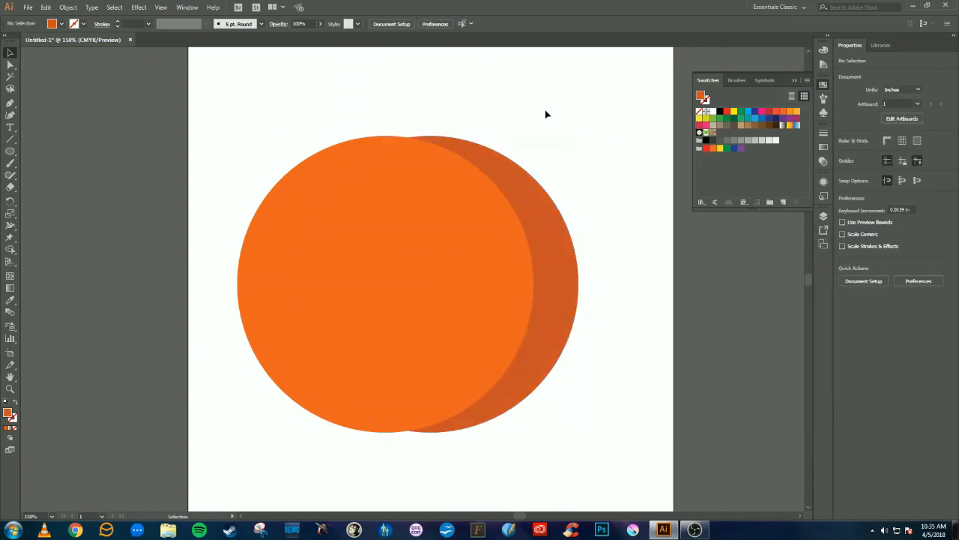
{"action": "left_click", "coordinate": [392, 354]}
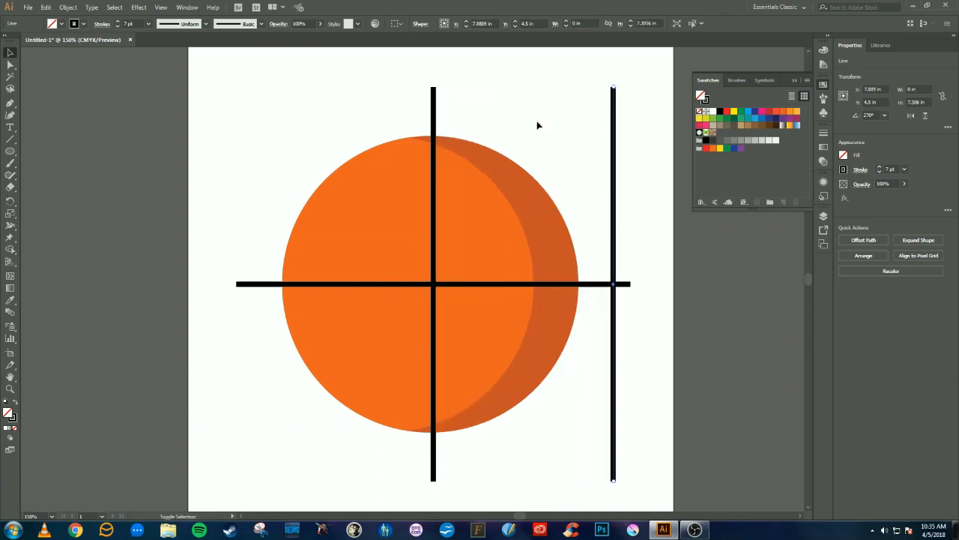
Shift the right vertical seam line further right to meet the horizontal line's end.
{"action": "left_click_drag", "start_coordinate": [613, 285], "coordinate": [628, 285]}
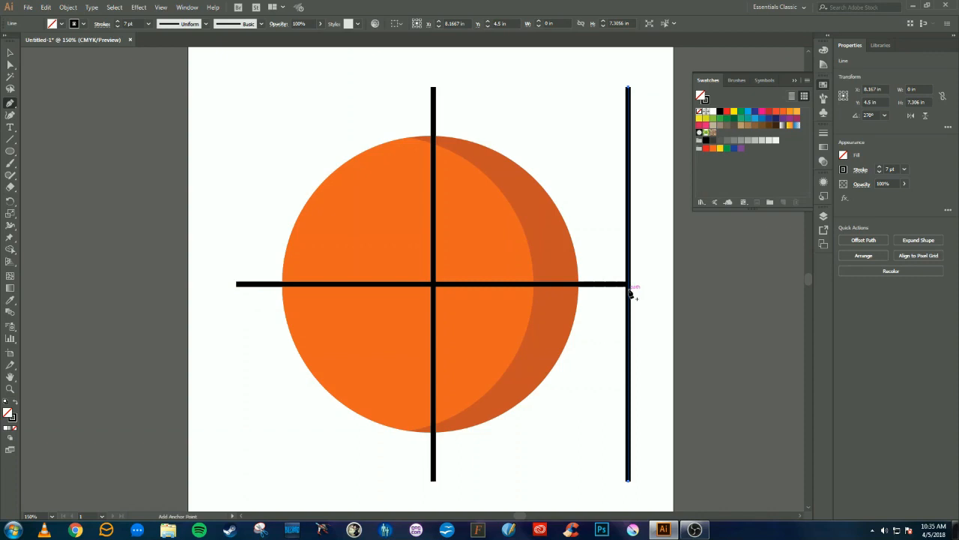
Add a middle anchor to the right line and pull it left to the ball's centre.
{"action": "left_click", "coordinate": [917, 240]}
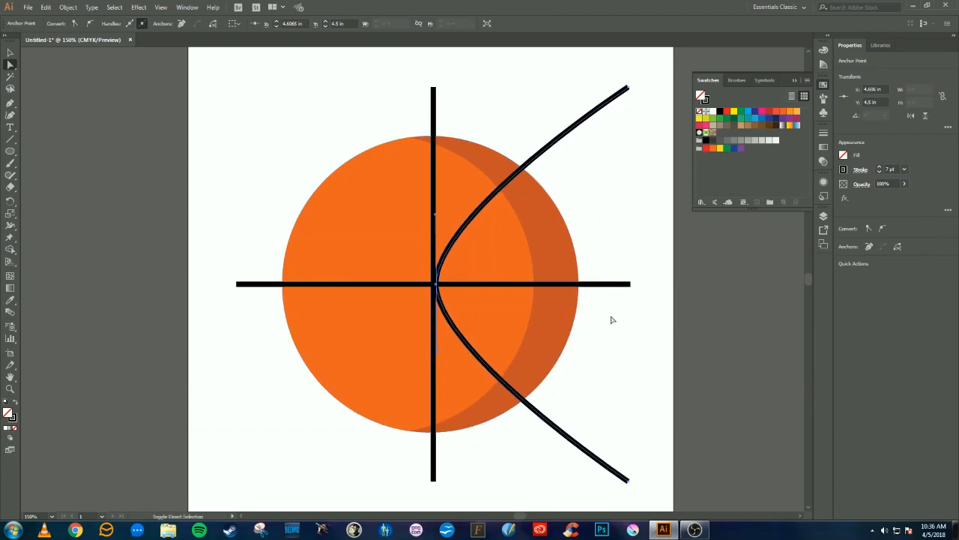
{"action": "left_click_drag", "start_coordinate": [433, 283], "coordinate": [467, 283]}
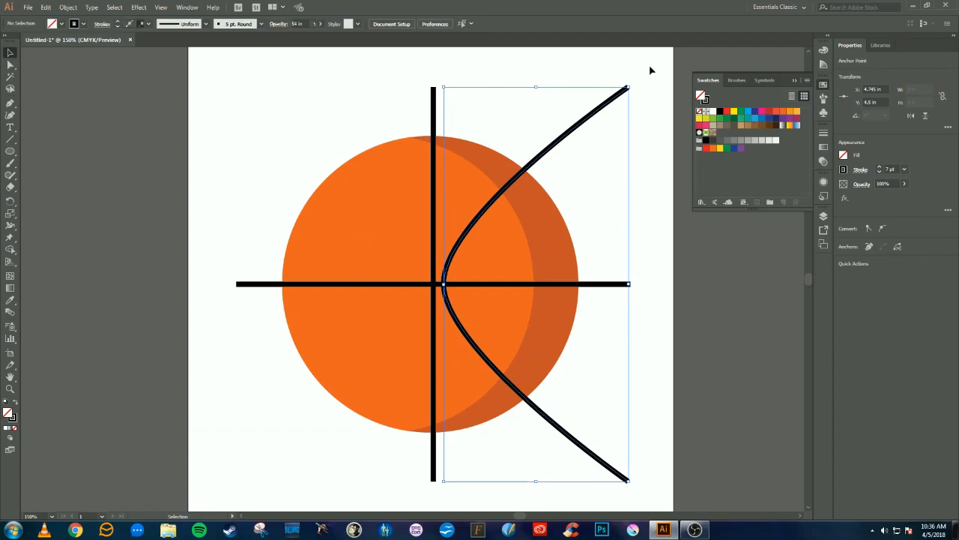
Select the curved seam so it can be reflected to the left side.
{"action": "left_click", "coordinate": [627, 89]}
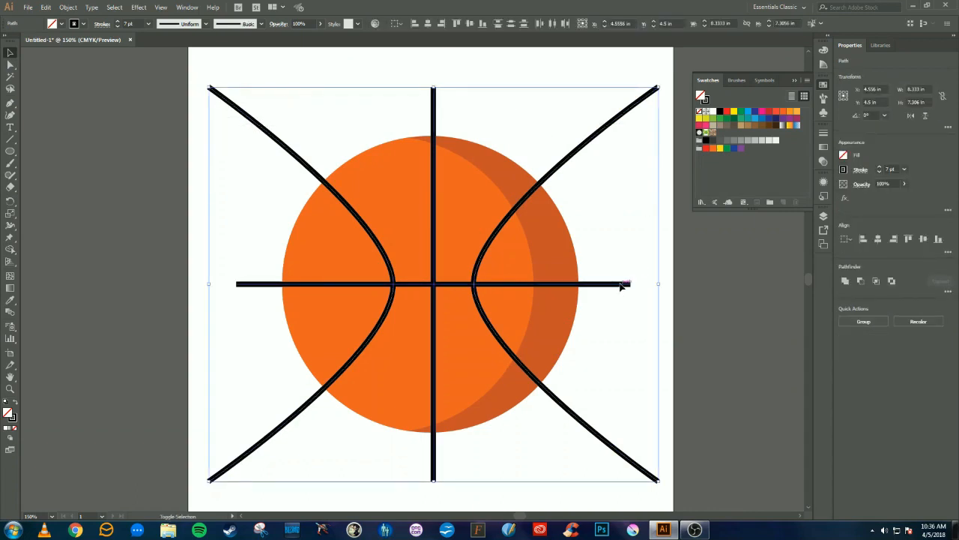
Expand the seam strokes with Fill and Stroke, then trim seam ends above the ball.
{"action": "left_click", "coordinate": [66, 9]}
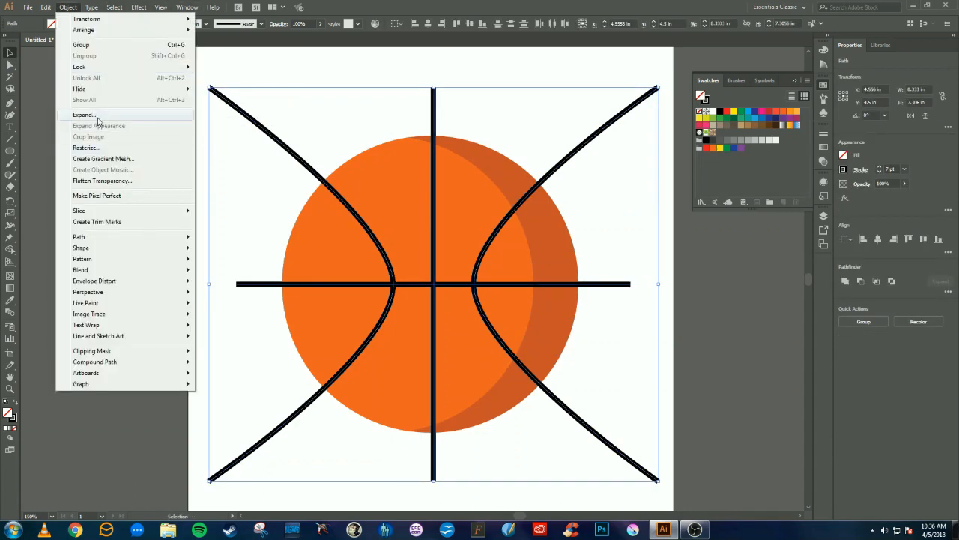
{"action": "left_click", "coordinate": [72, 114]}
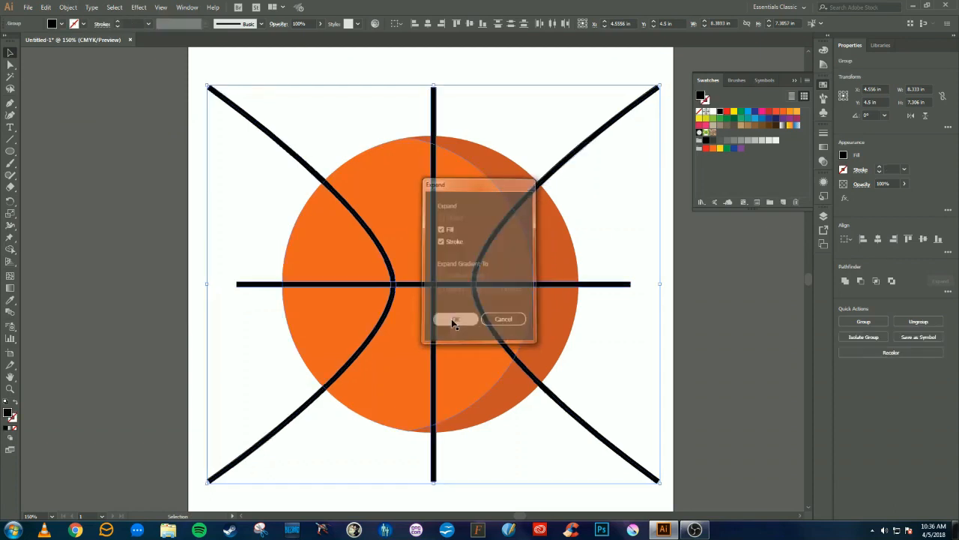
{"action": "left_click", "coordinate": [455, 318]}
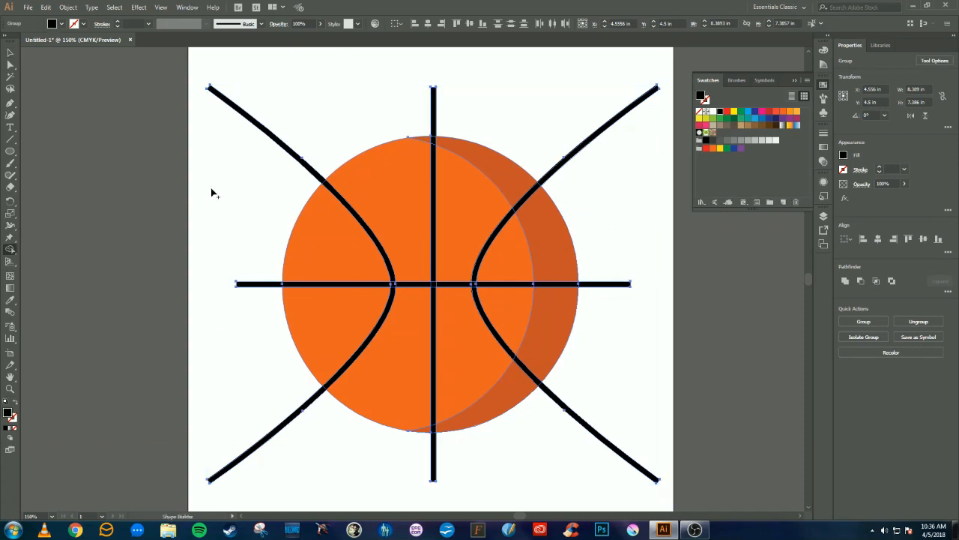
{"action": "left_click_drag", "start_coordinate": [224, 172], "coordinate": [573, 153]}
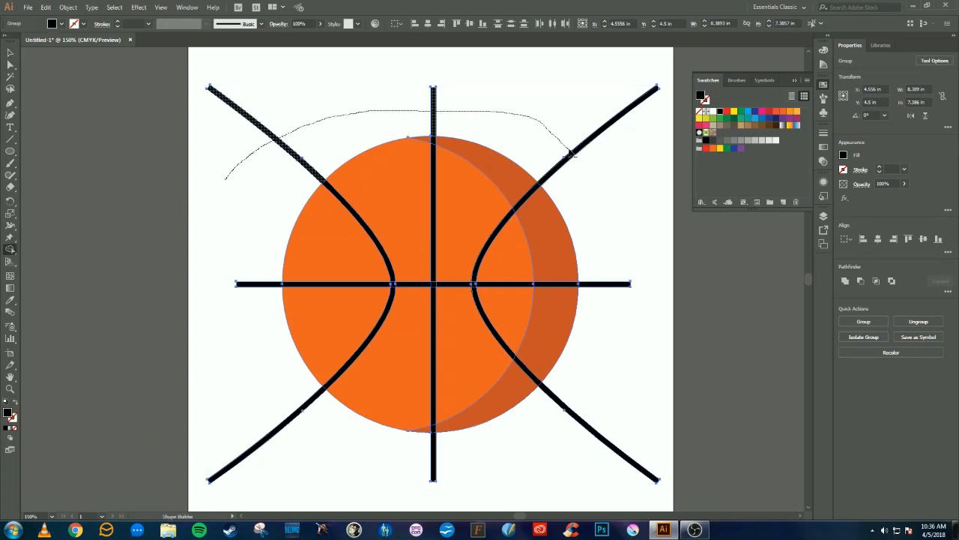